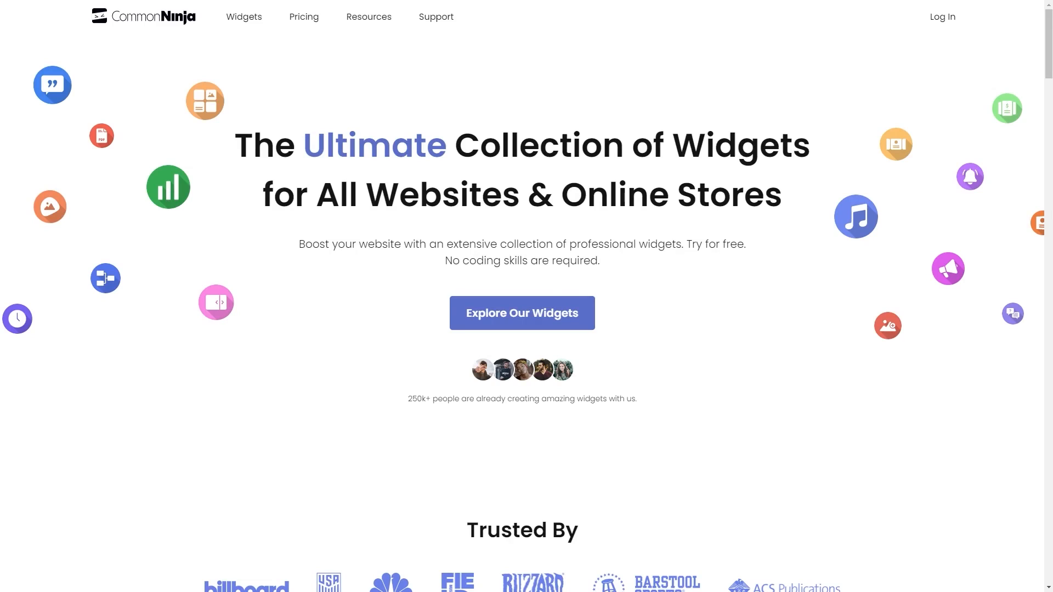
- Browse the widget collection down to the Charts & Graphs card
click(523, 313)
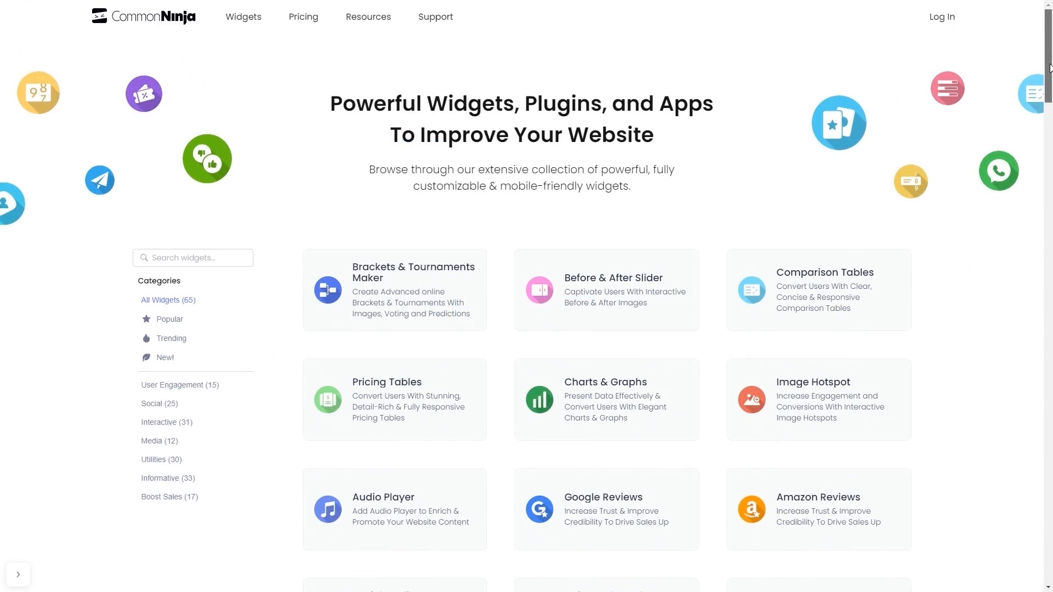
scroll(down, 3)
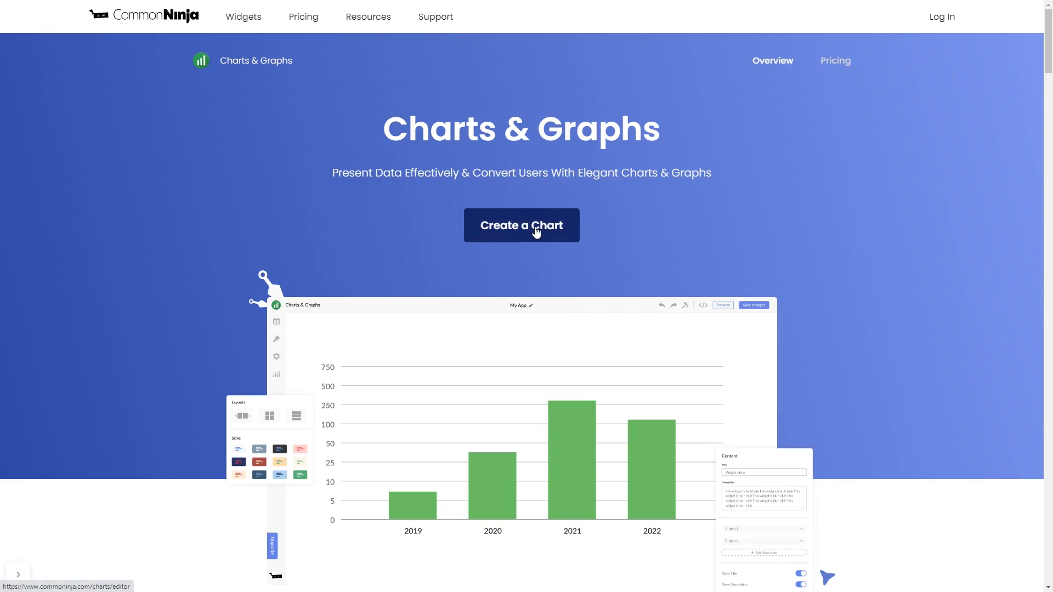
- Start a new chart and extend its data table to three series and four rows
click(521, 225)
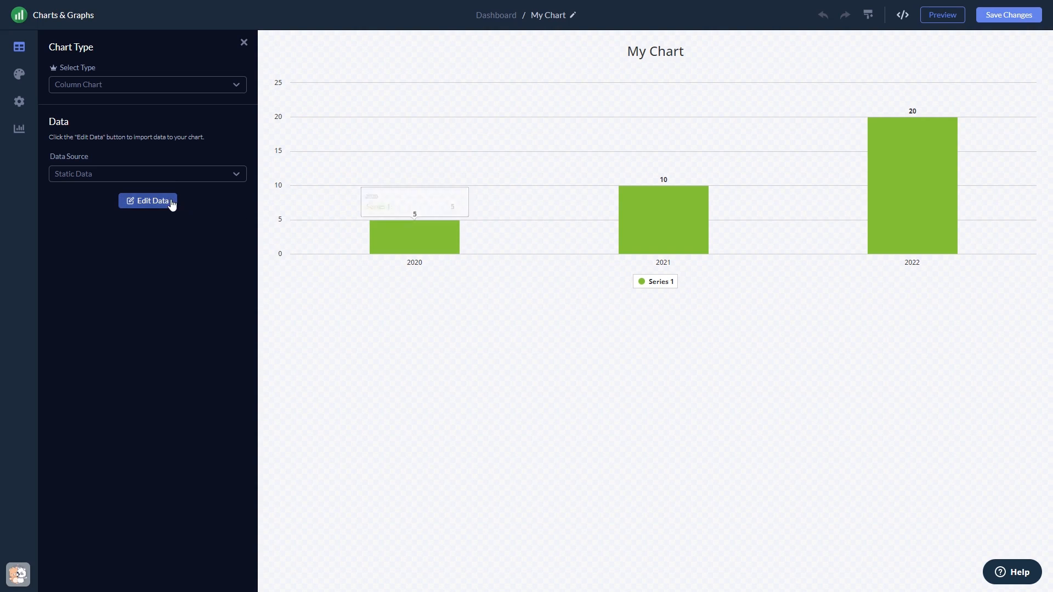
click(147, 199)
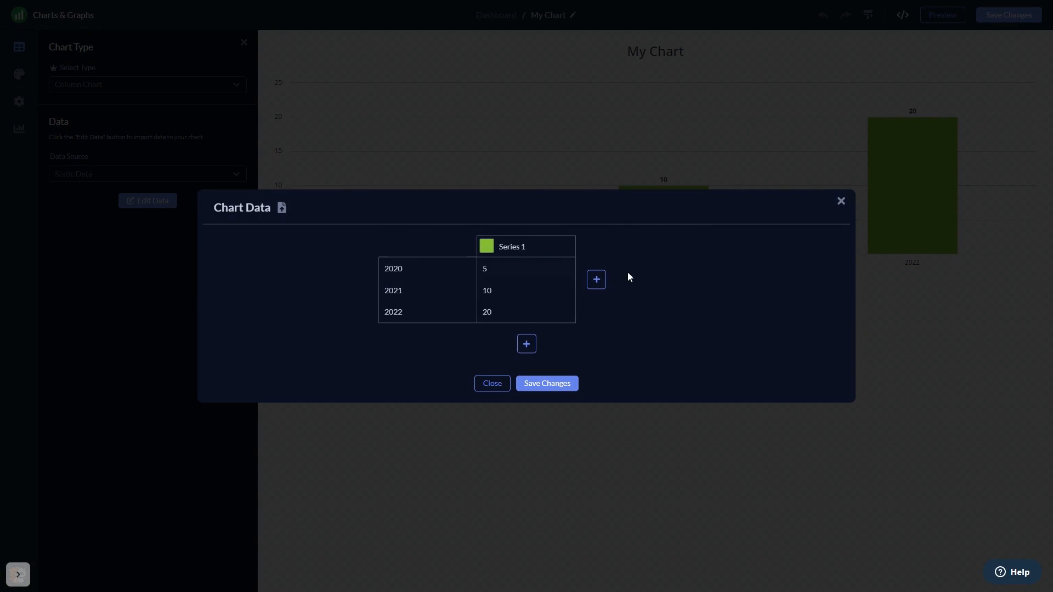
click(595, 279)
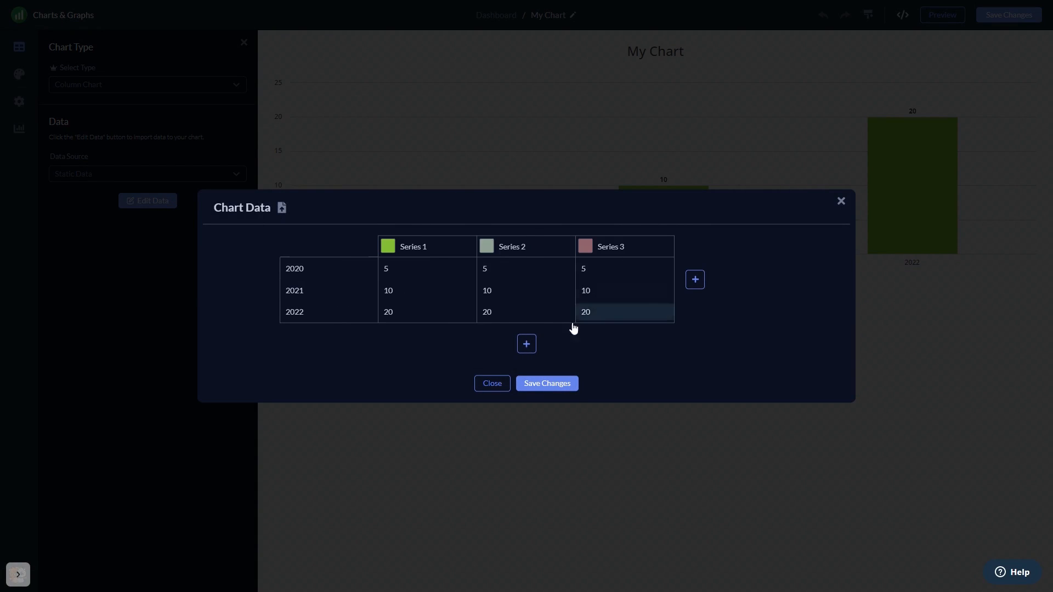
click(546, 384)
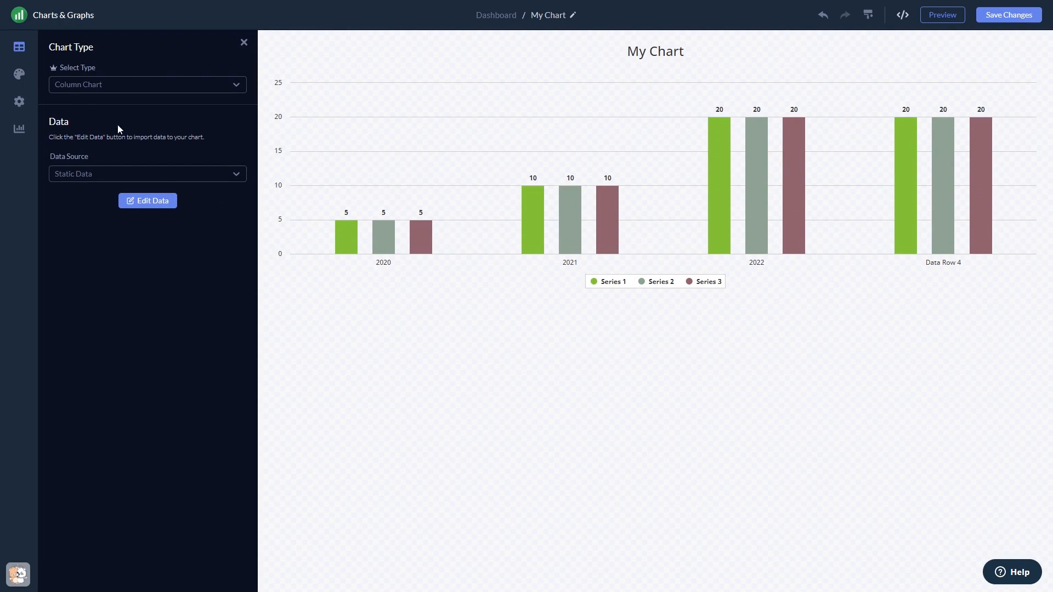
- Switch the chart type to Line Chart, then review its Design and general Settings panels
click(146, 85)
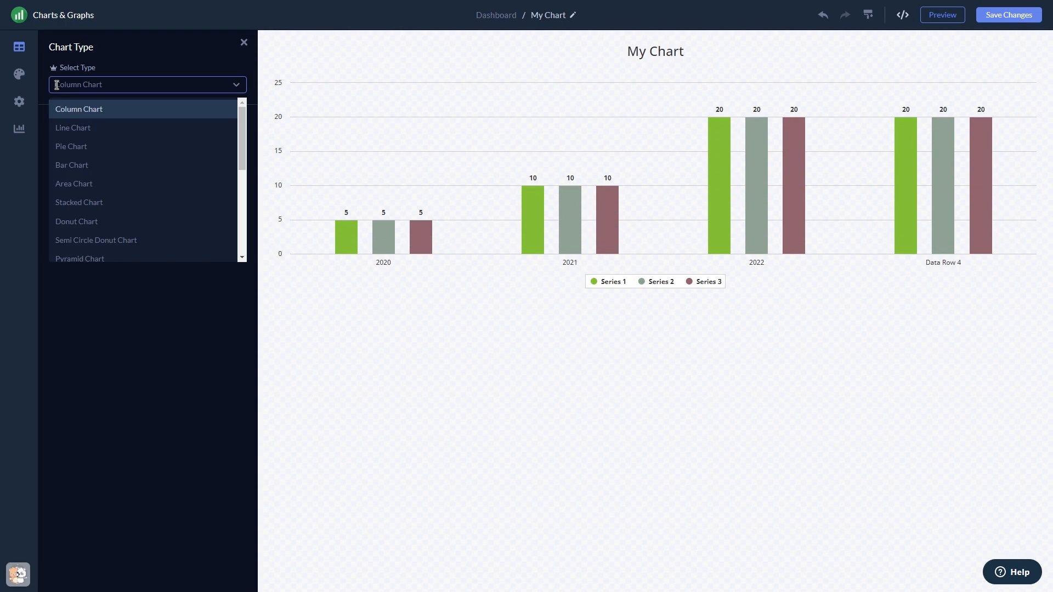
click(72, 127)
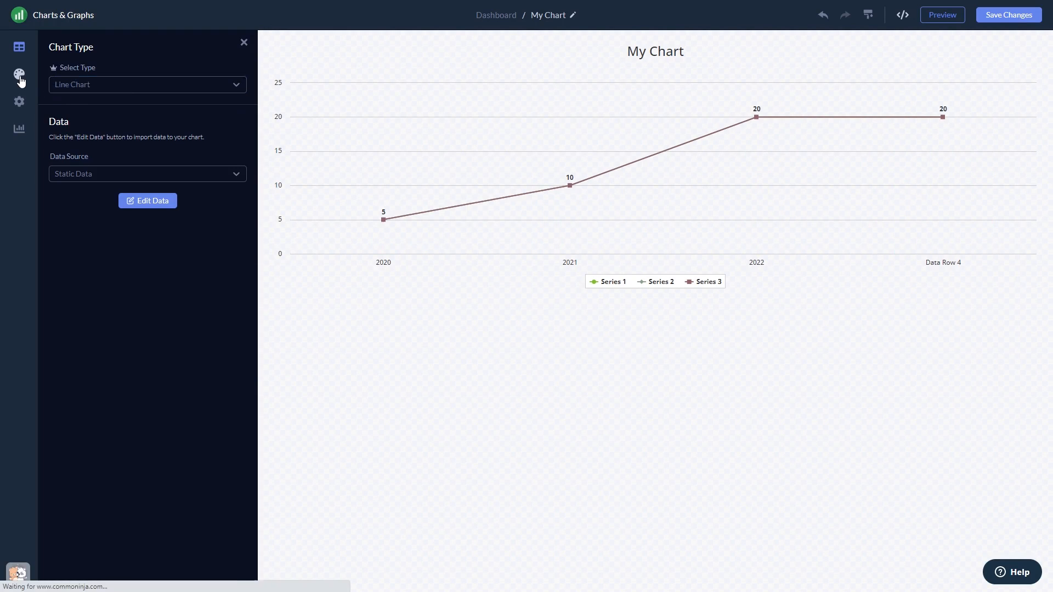
click(18, 74)
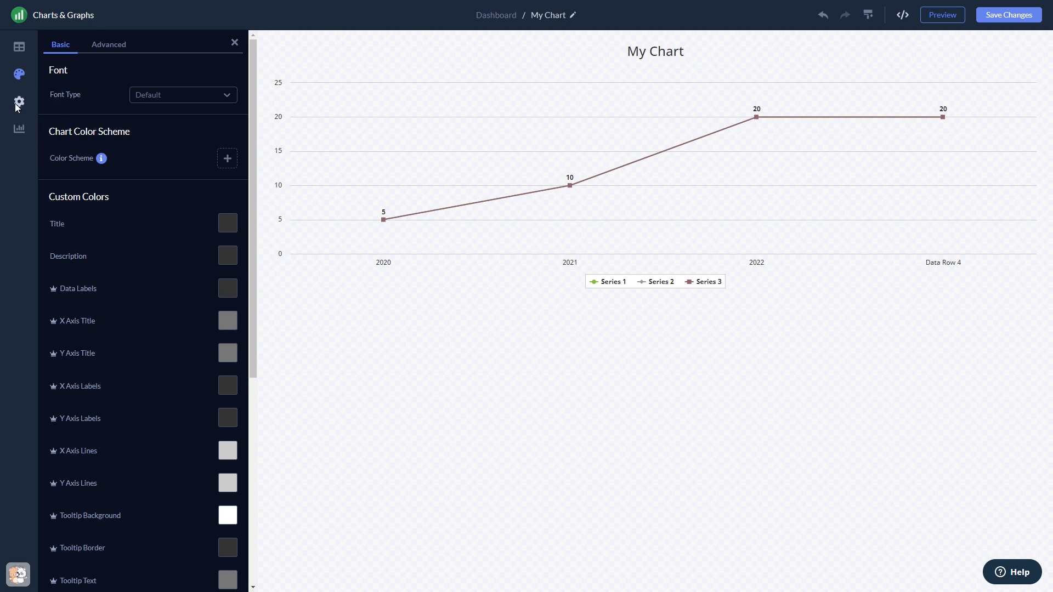
click(19, 101)
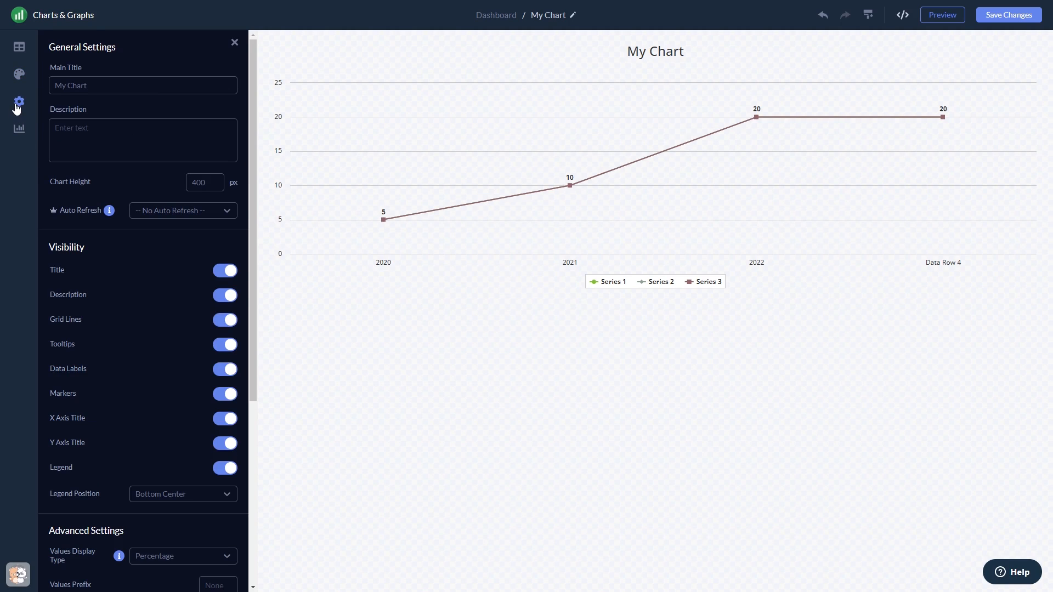
mouse_move(570, 185)
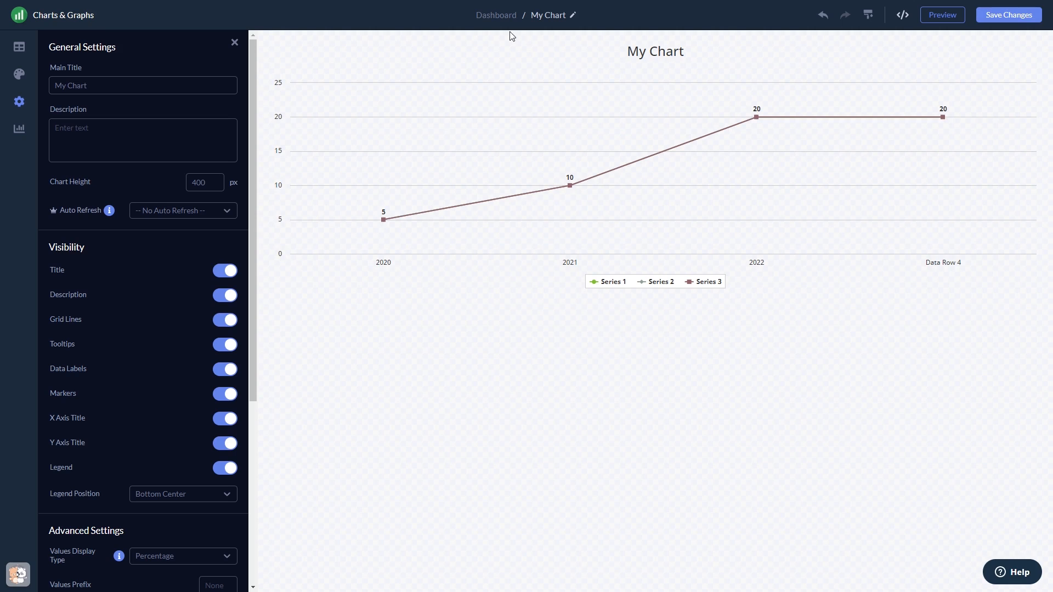
mouse_move(496, 14)
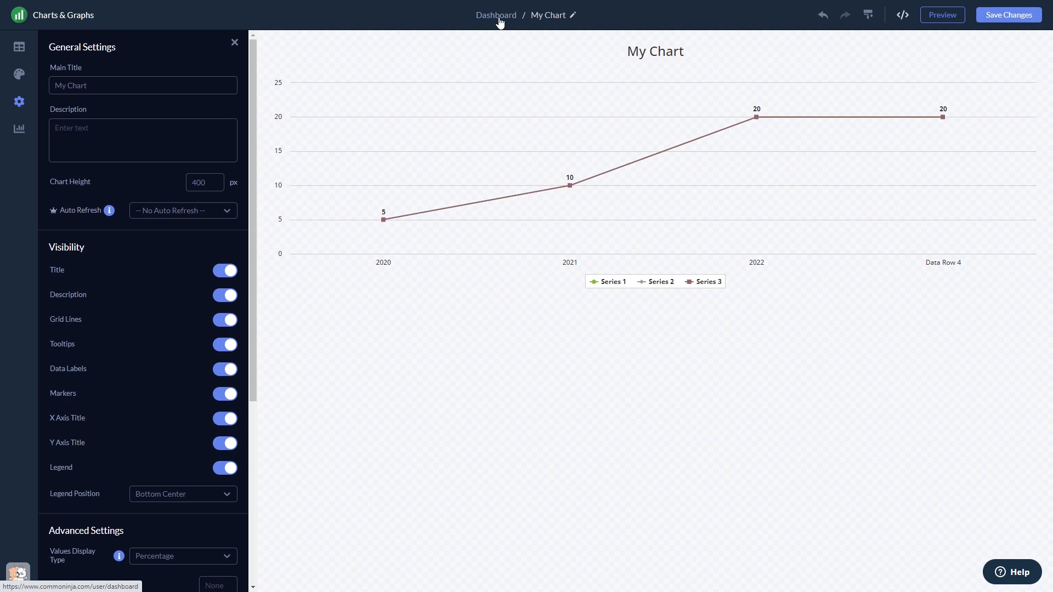
- From the Dashboard, copy My Widget's installation code and dismiss the code window
click(496, 15)
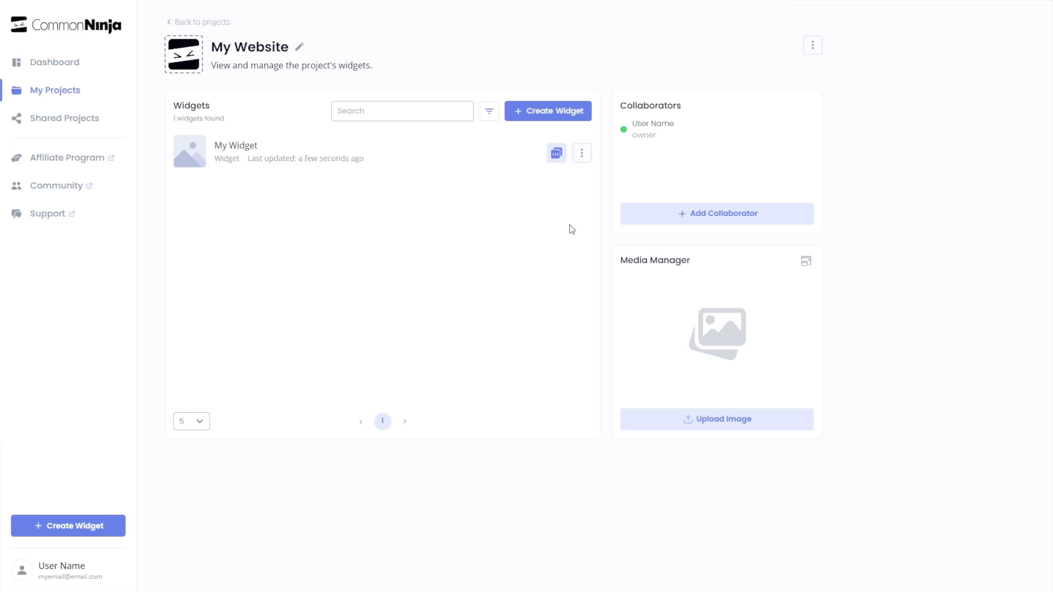
mouse_move(493, 159)
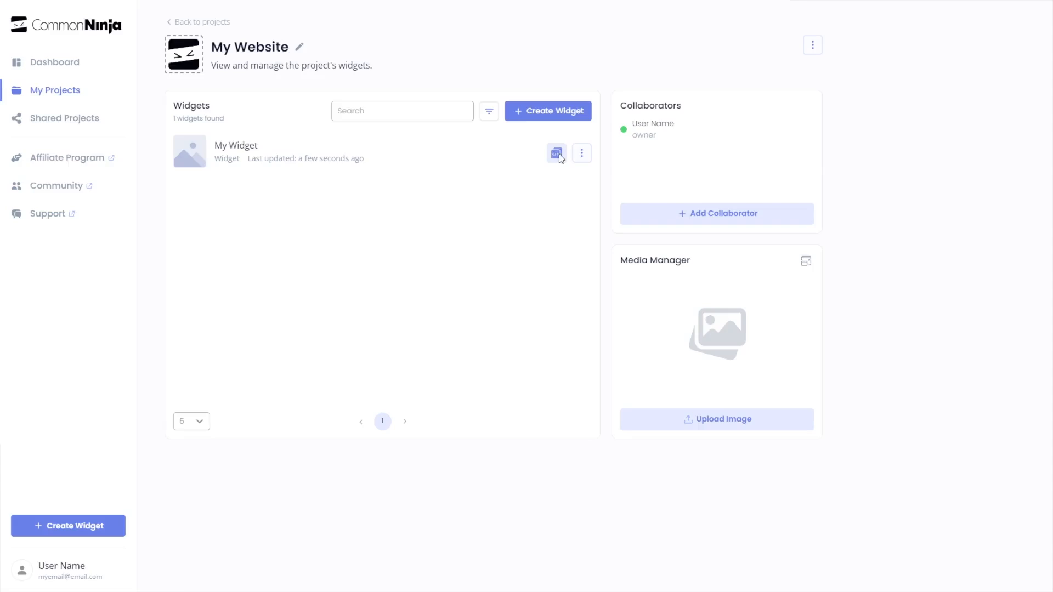
click(556, 152)
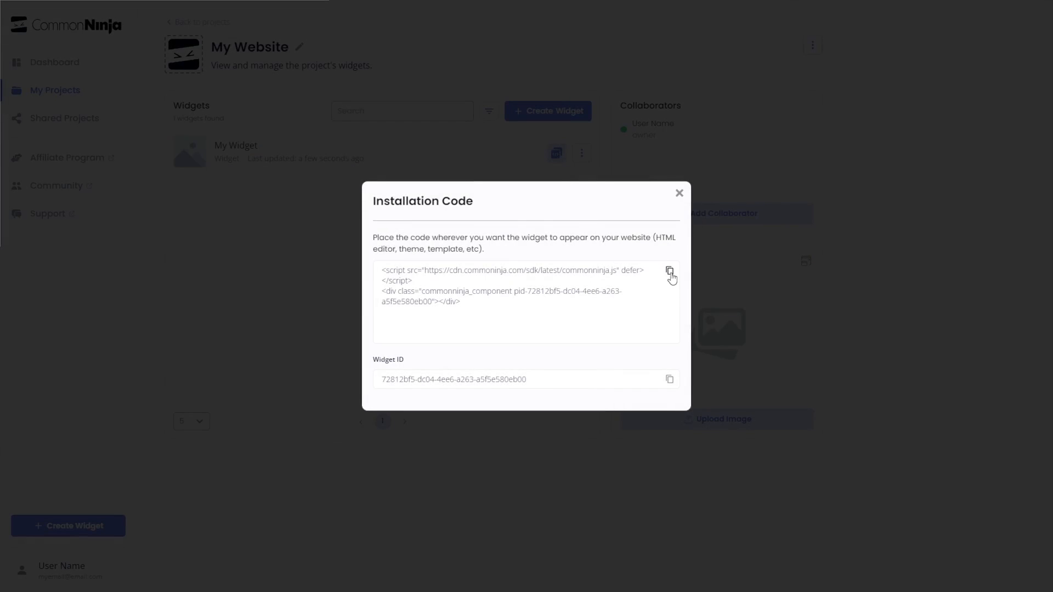
click(670, 274)
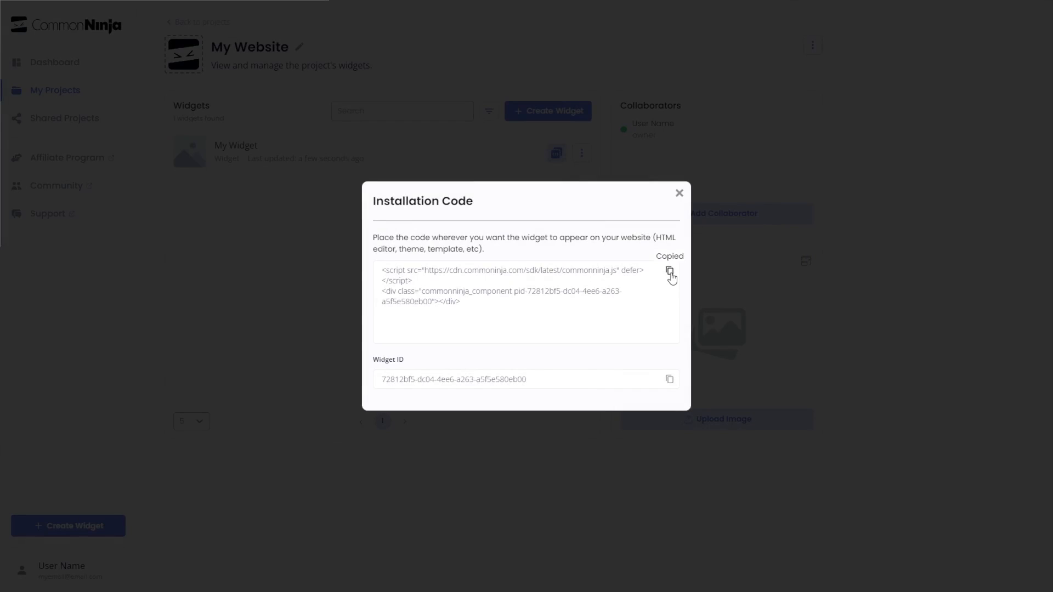
mouse_move(679, 205)
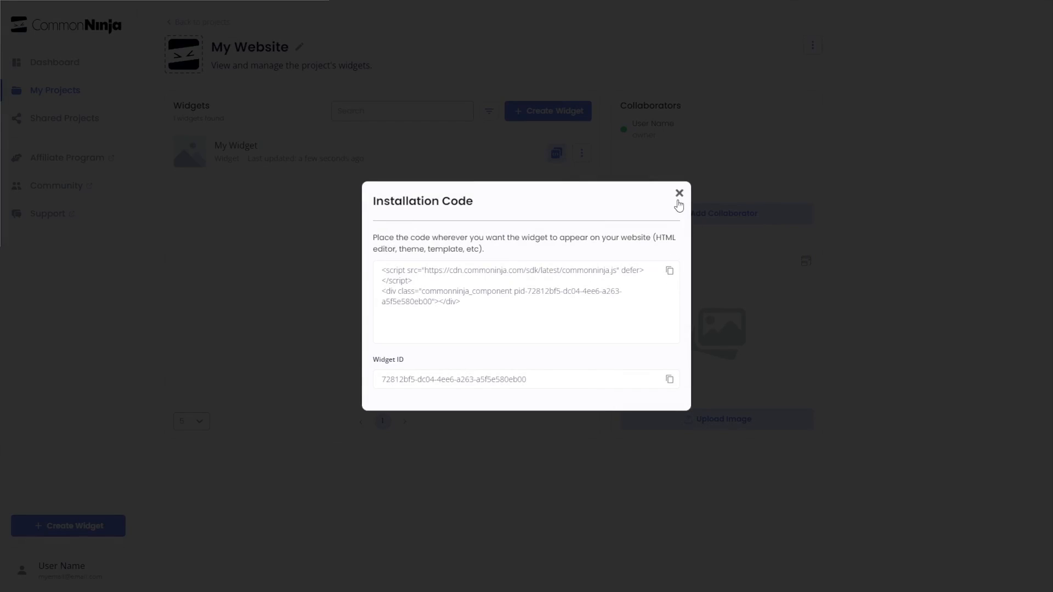
click(679, 193)
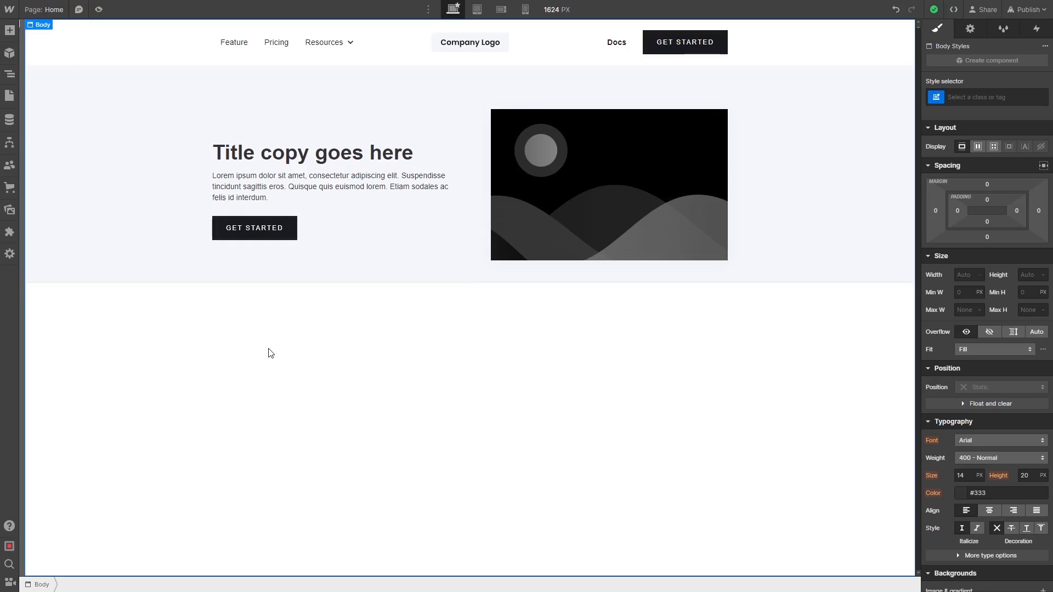
mouse_move(10, 31)
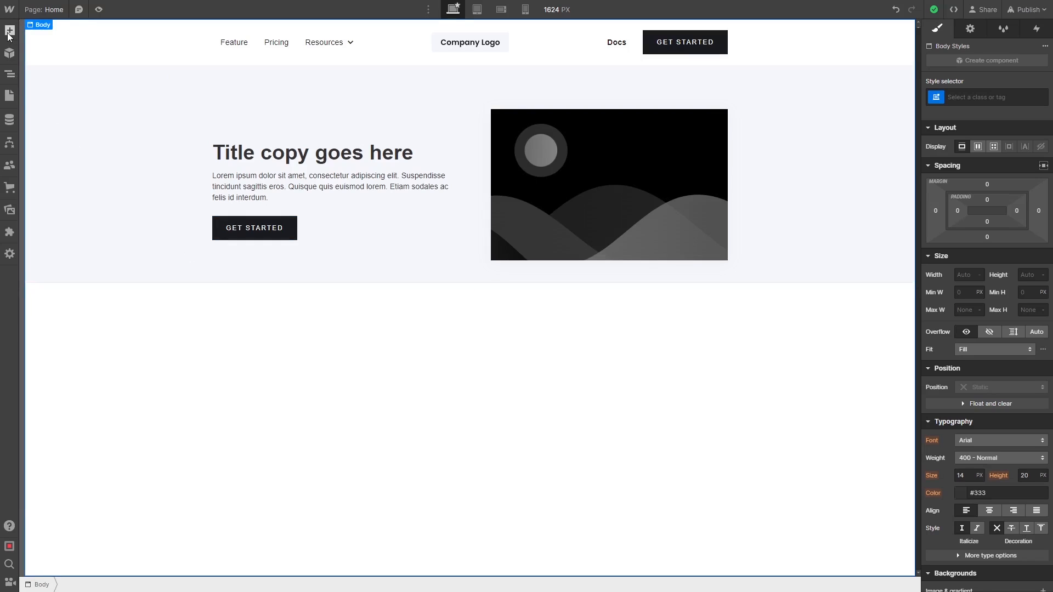
mouse_move(10, 32)
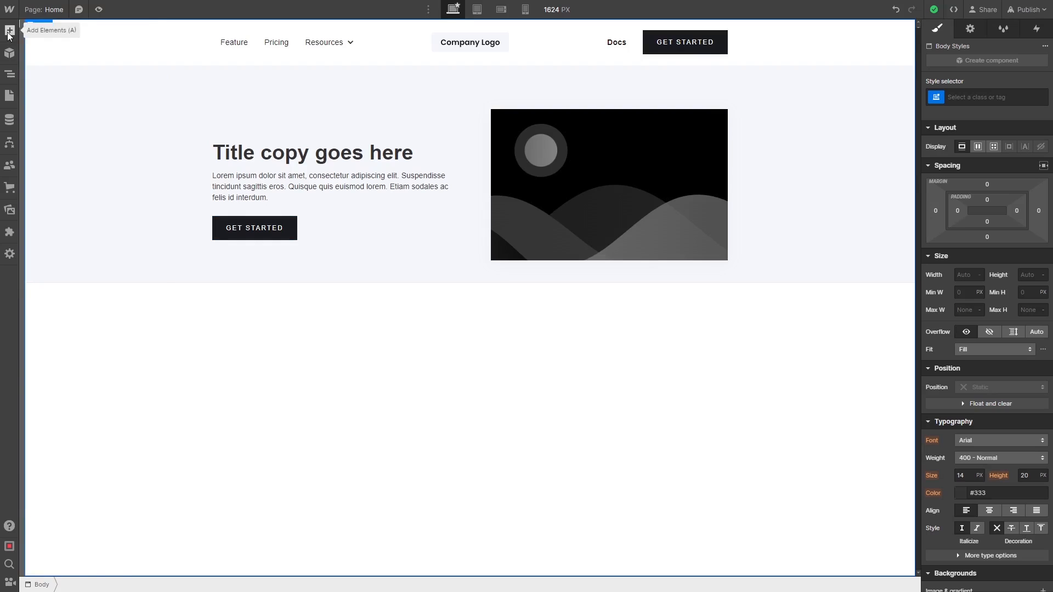
- Show the Add Elements panel and scroll to the Embed element in the Advanced section
click(10, 31)
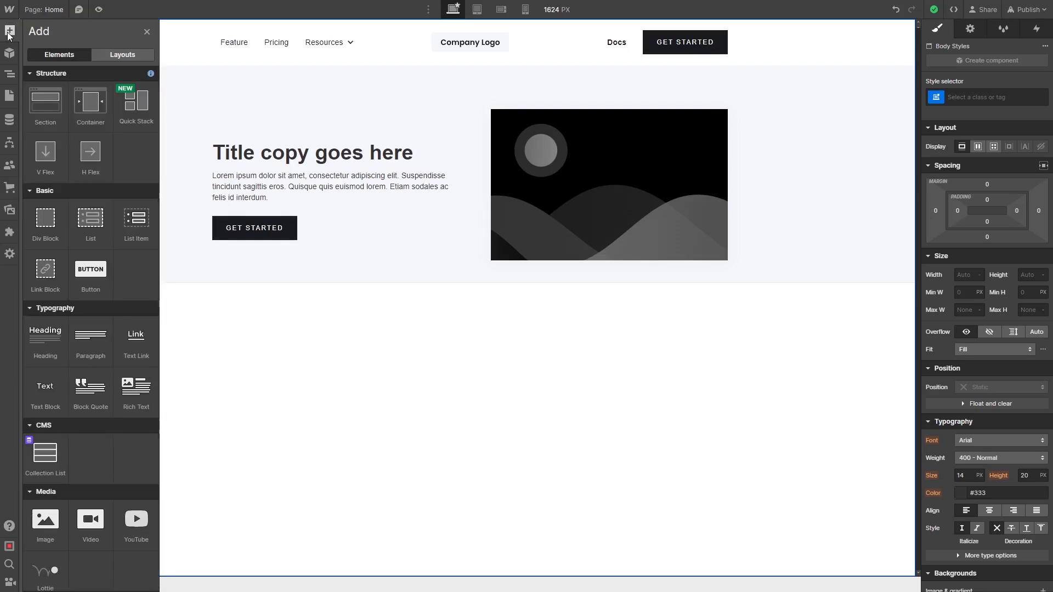
scroll(down, 3)
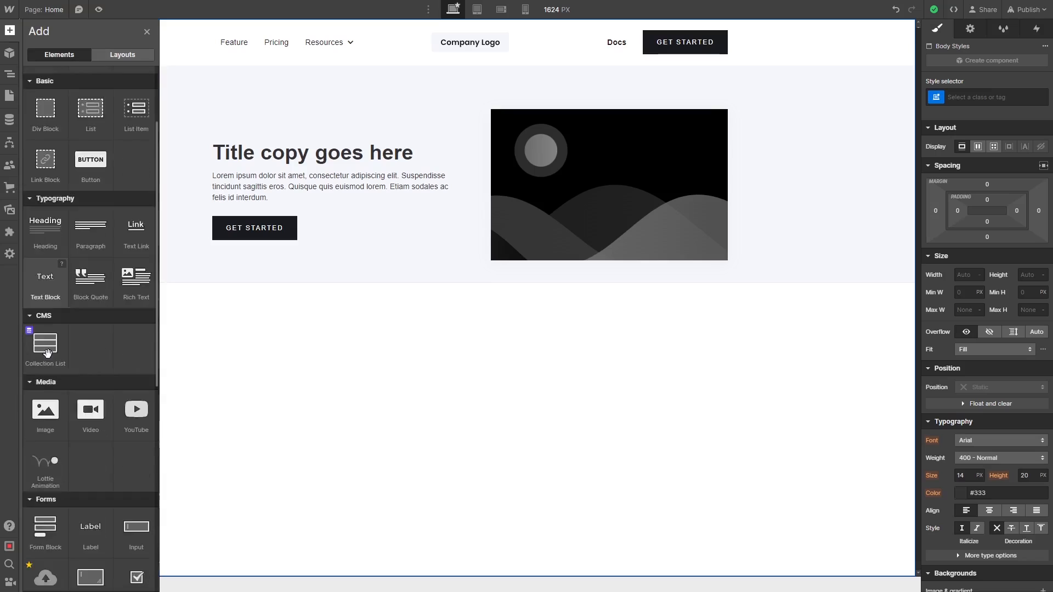
scroll(down, 3)
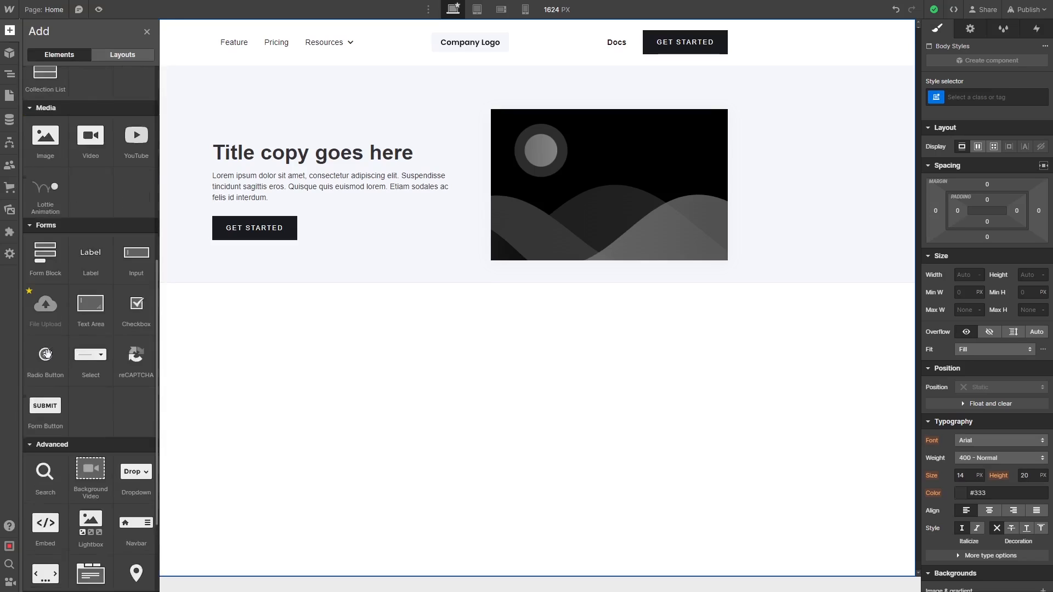
scroll(down, 3)
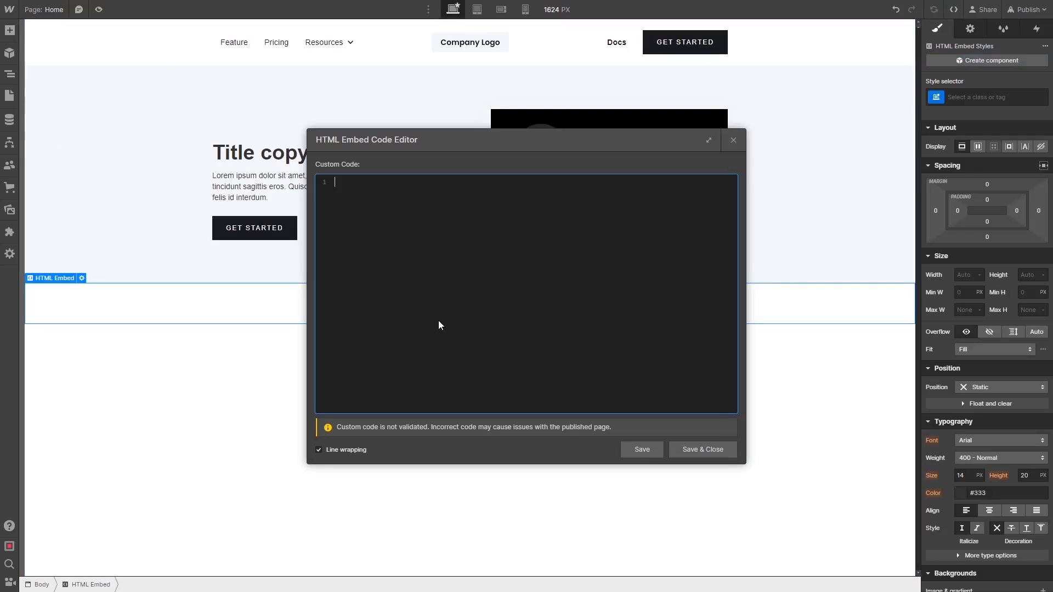
- Paste the commonninja.js script code into the HTML Embed editor and save it
text(<script src="https://cdn.commonninja.com/sdk/latest/commonninja.js" defer></script> <div class="commonninja_component pid-5dc7ac81-b4d3-431d-893a-6a77b2c00f11"></div>)
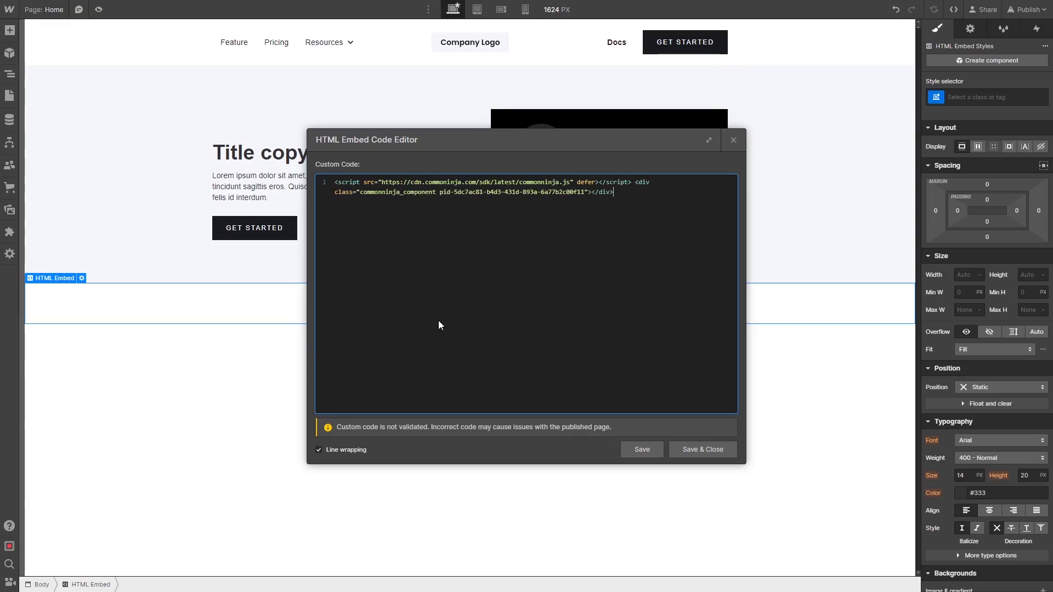
mouse_move(658, 439)
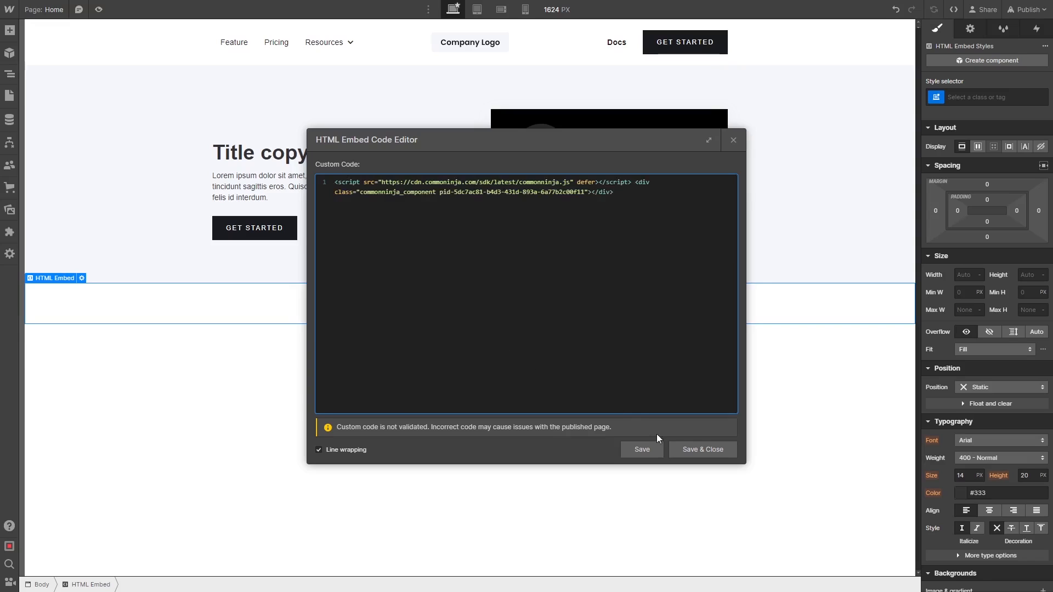
click(701, 450)
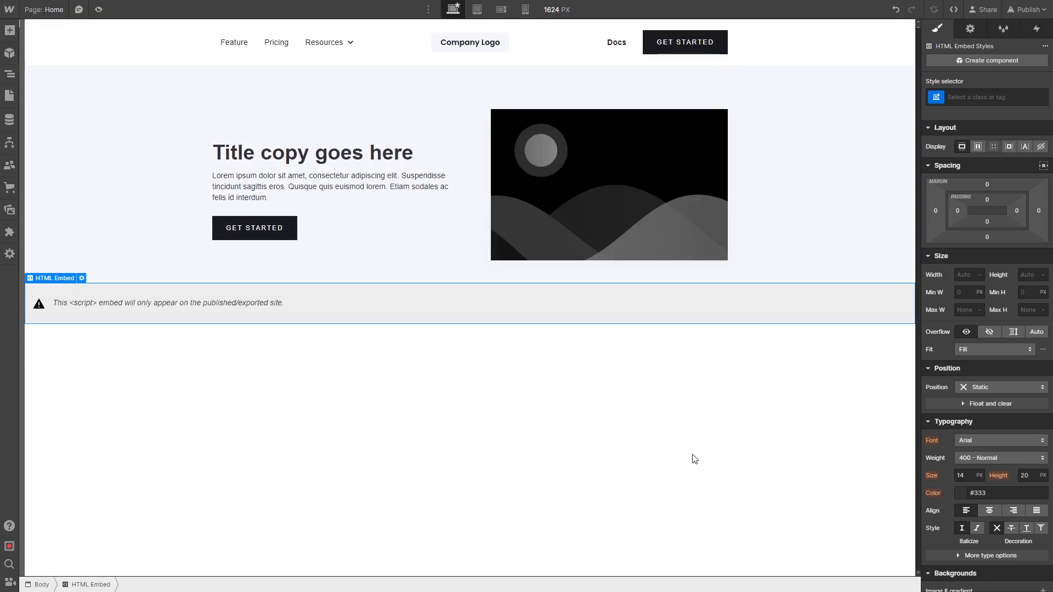